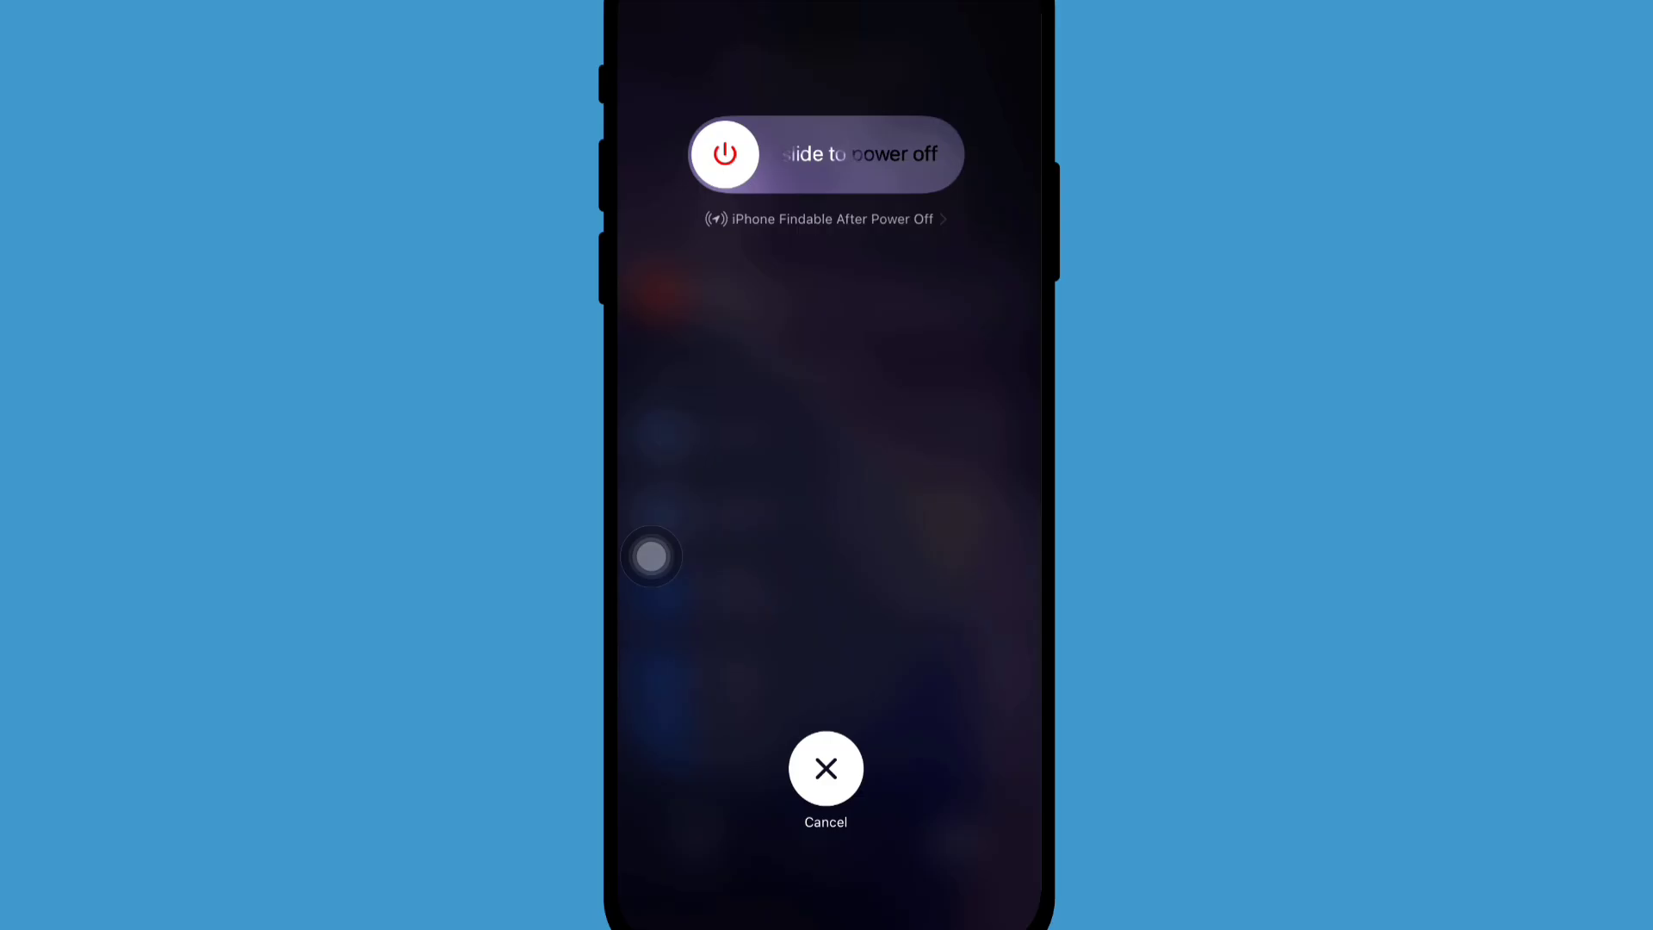
# - Power the iPhone off via the power-off prompt and return to the home screen
pyautogui.click(826, 767)
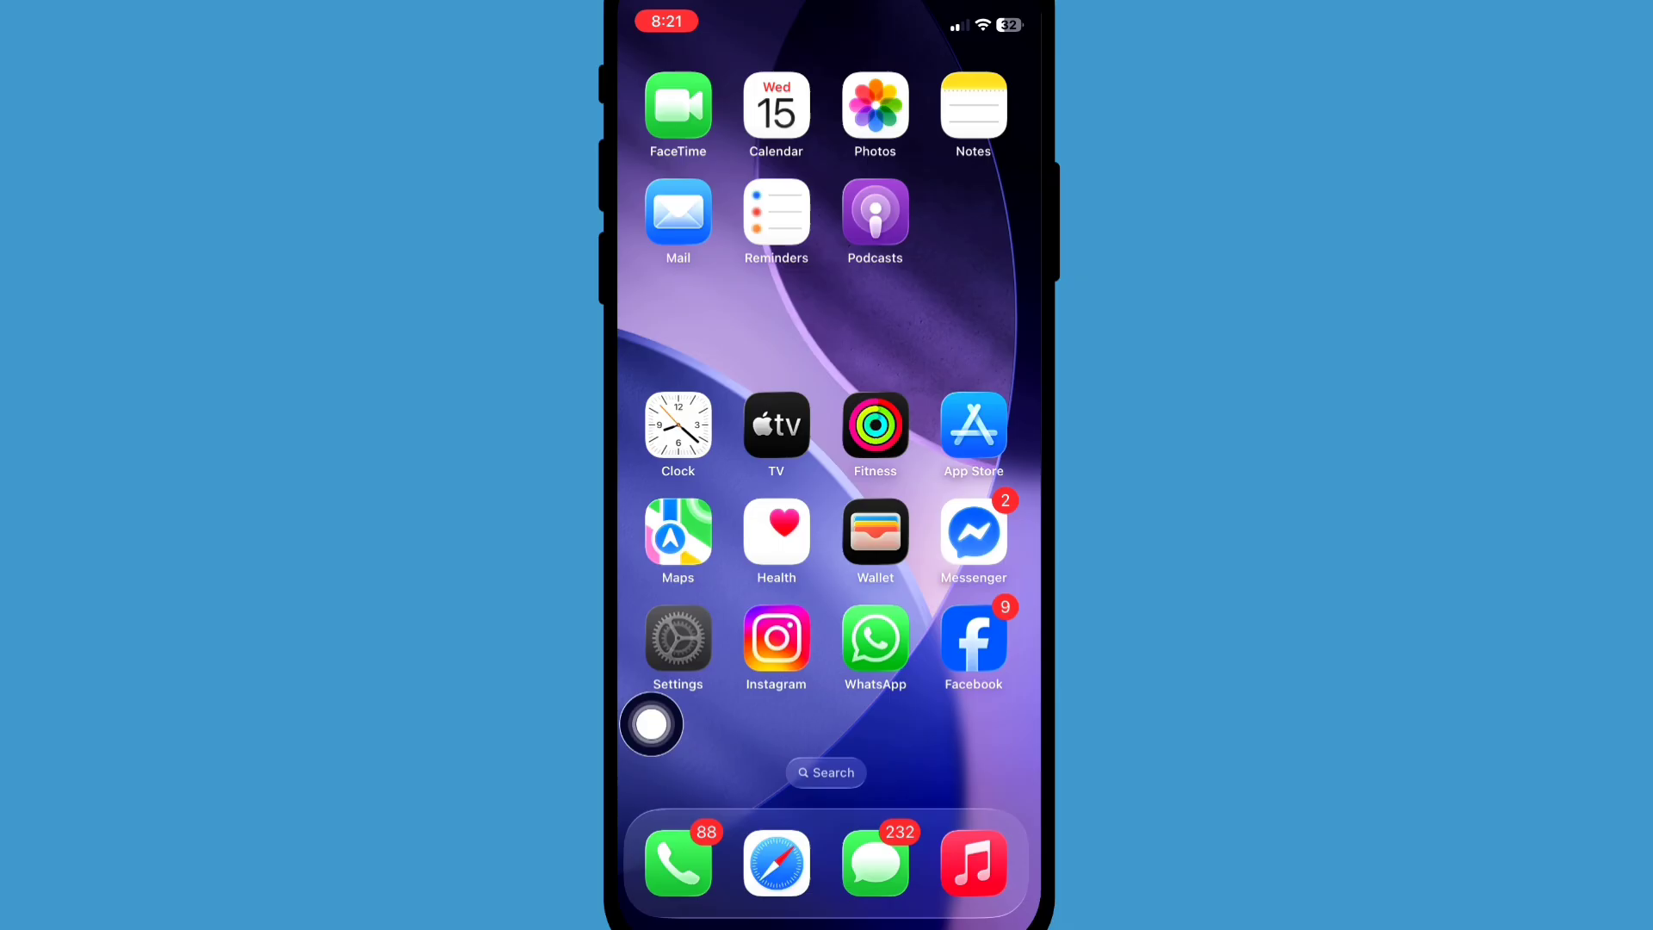
# - Open Face ID & Passcode in Settings and reset Face ID, turning all its uses off
pyautogui.click(678, 639)
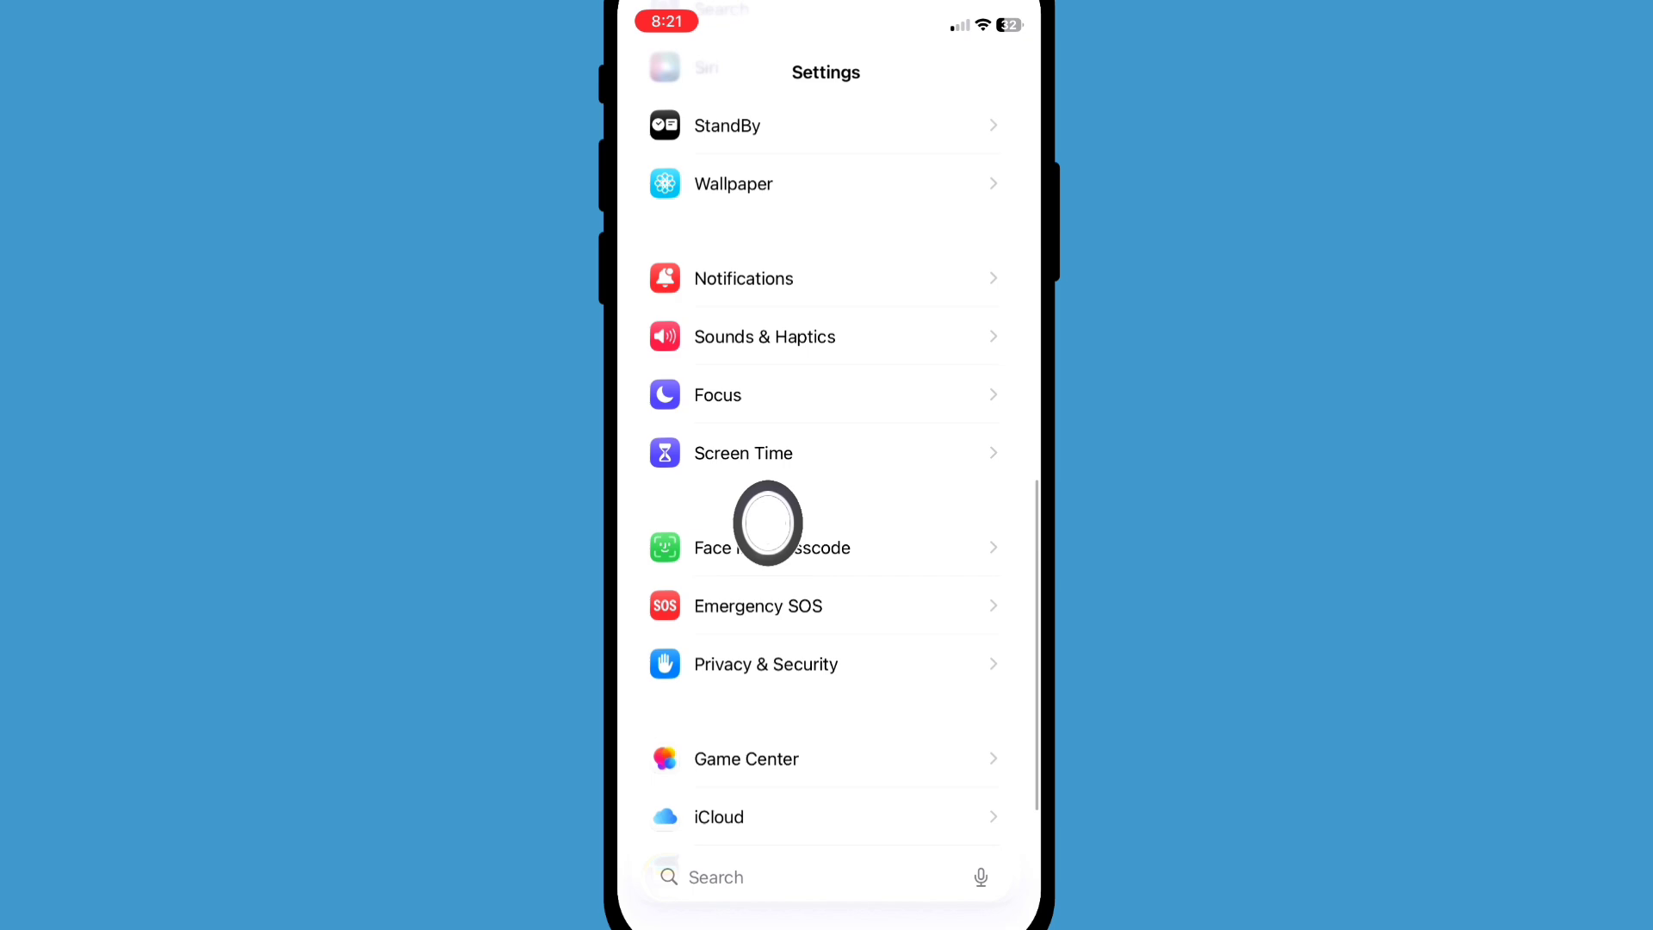
pyautogui.moveTo(651, 630)
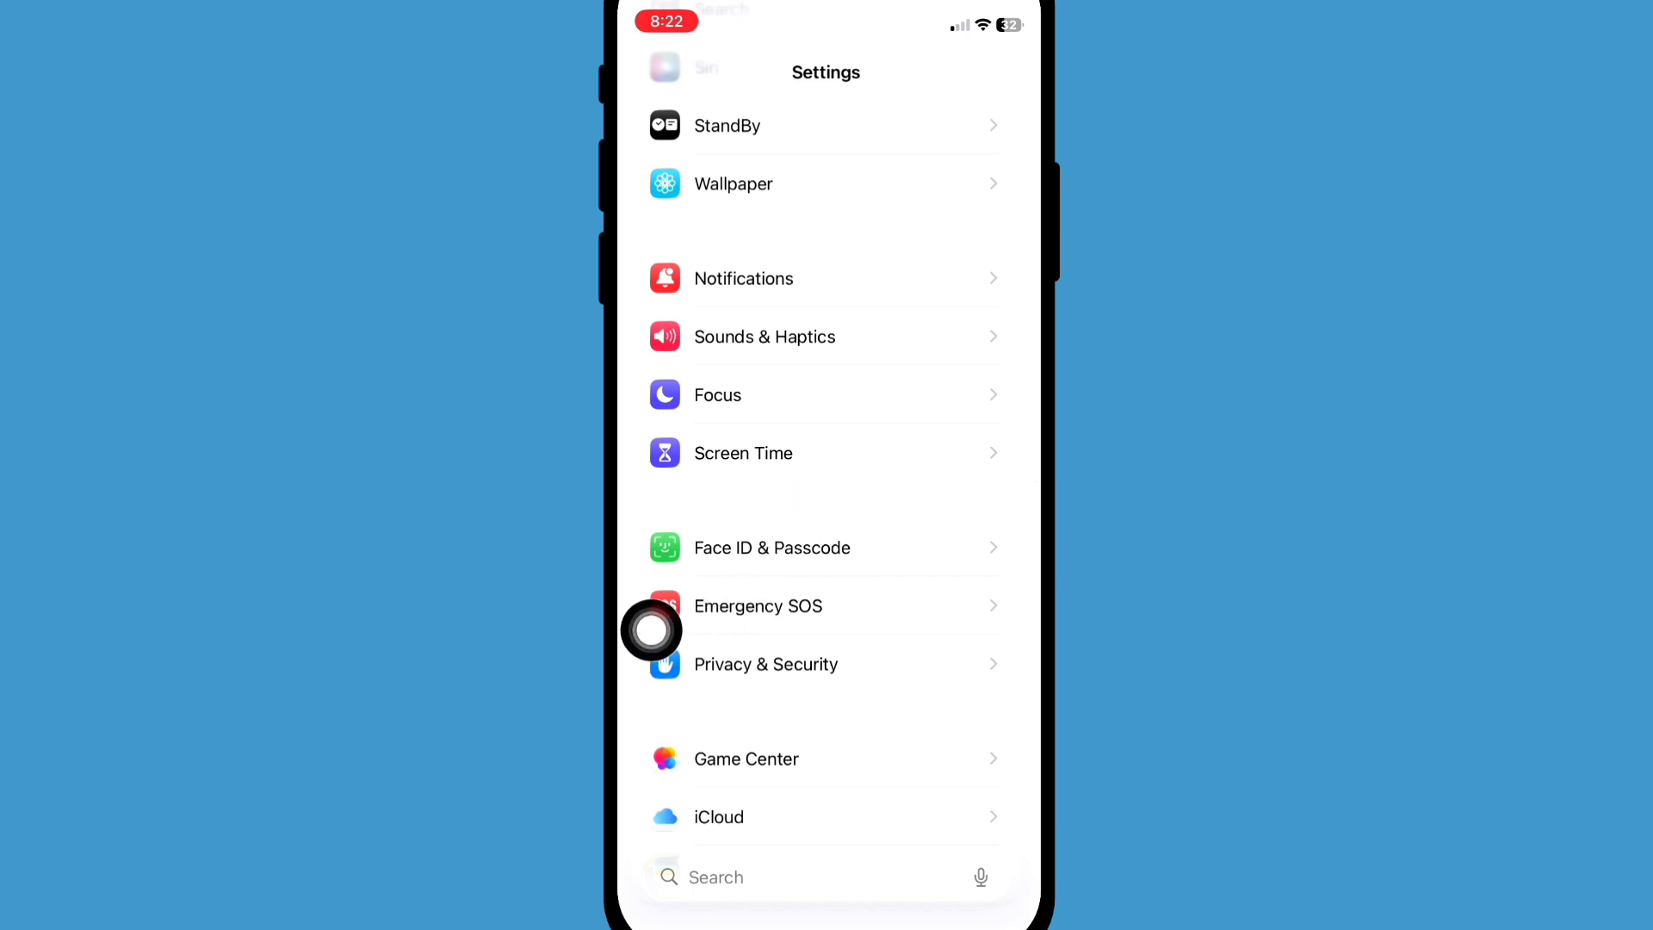
pyautogui.click(770, 548)
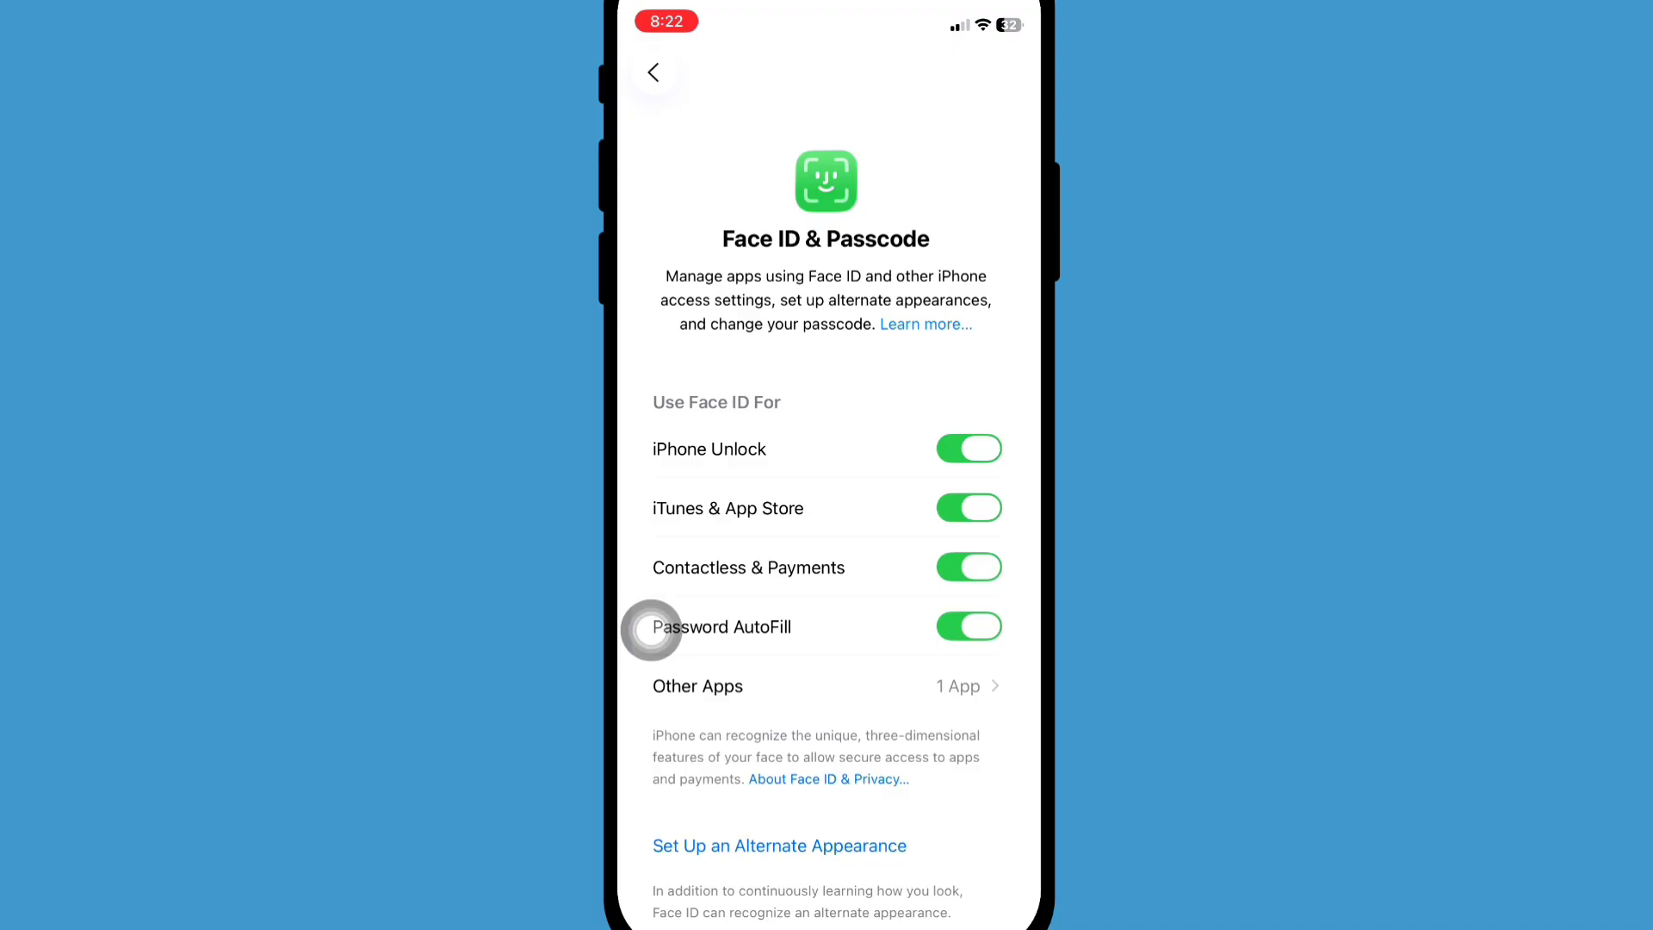
pyautogui.scroll(-3)
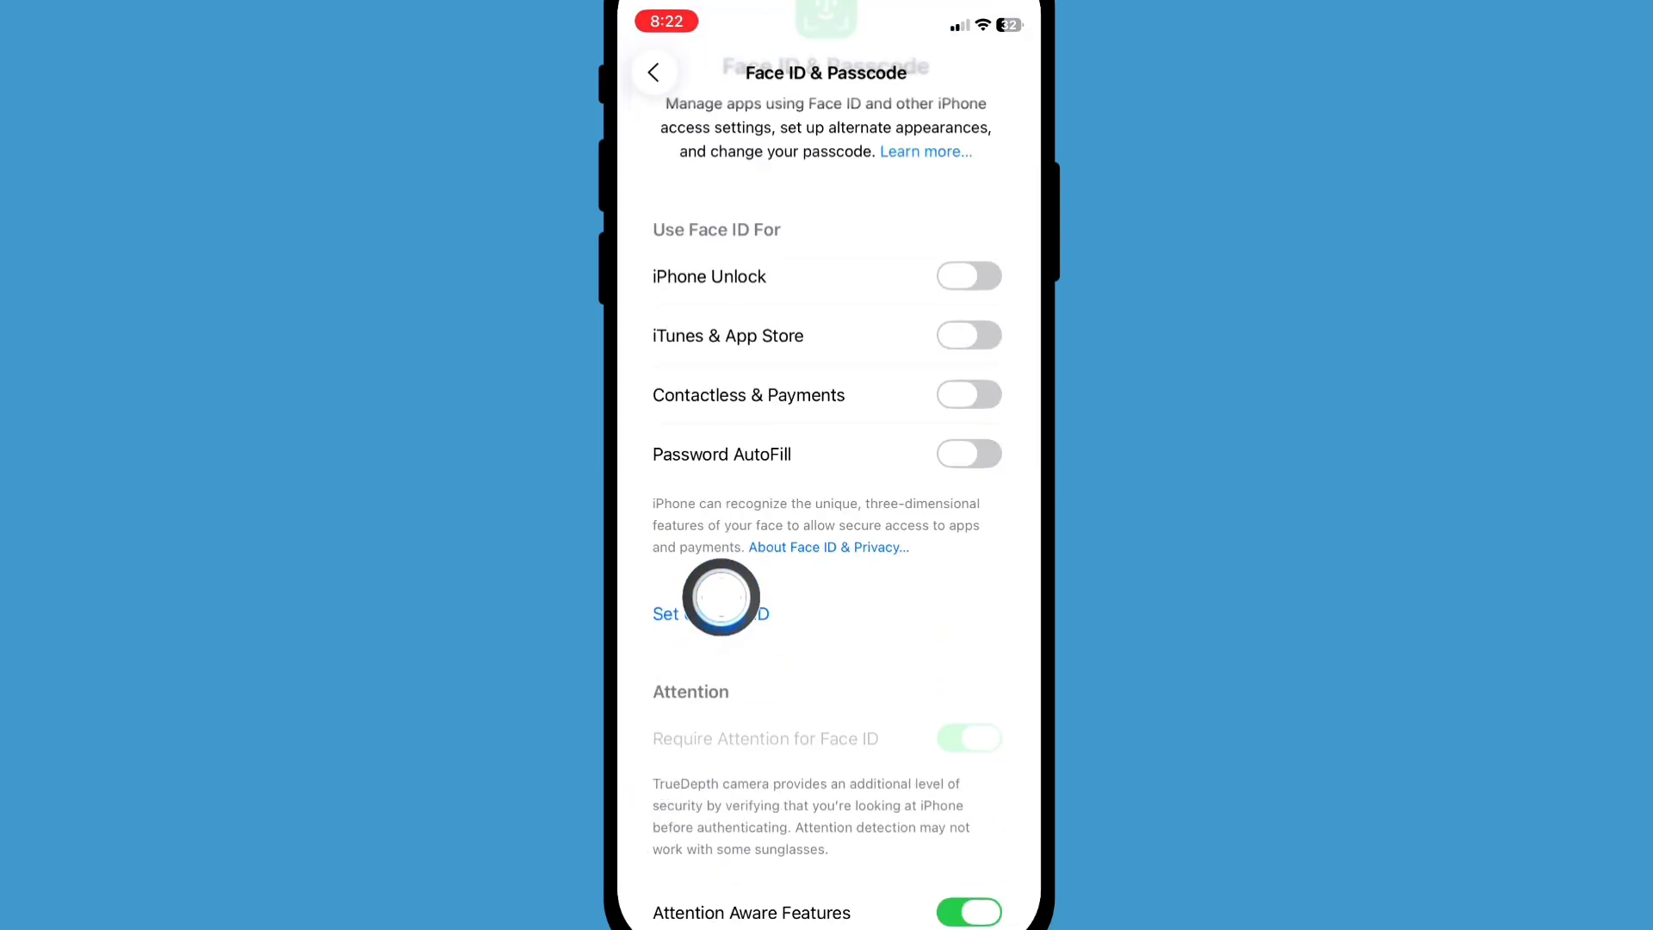
# - Set up Face ID again with all uses on, then return to the Settings list
pyautogui.click(709, 614)
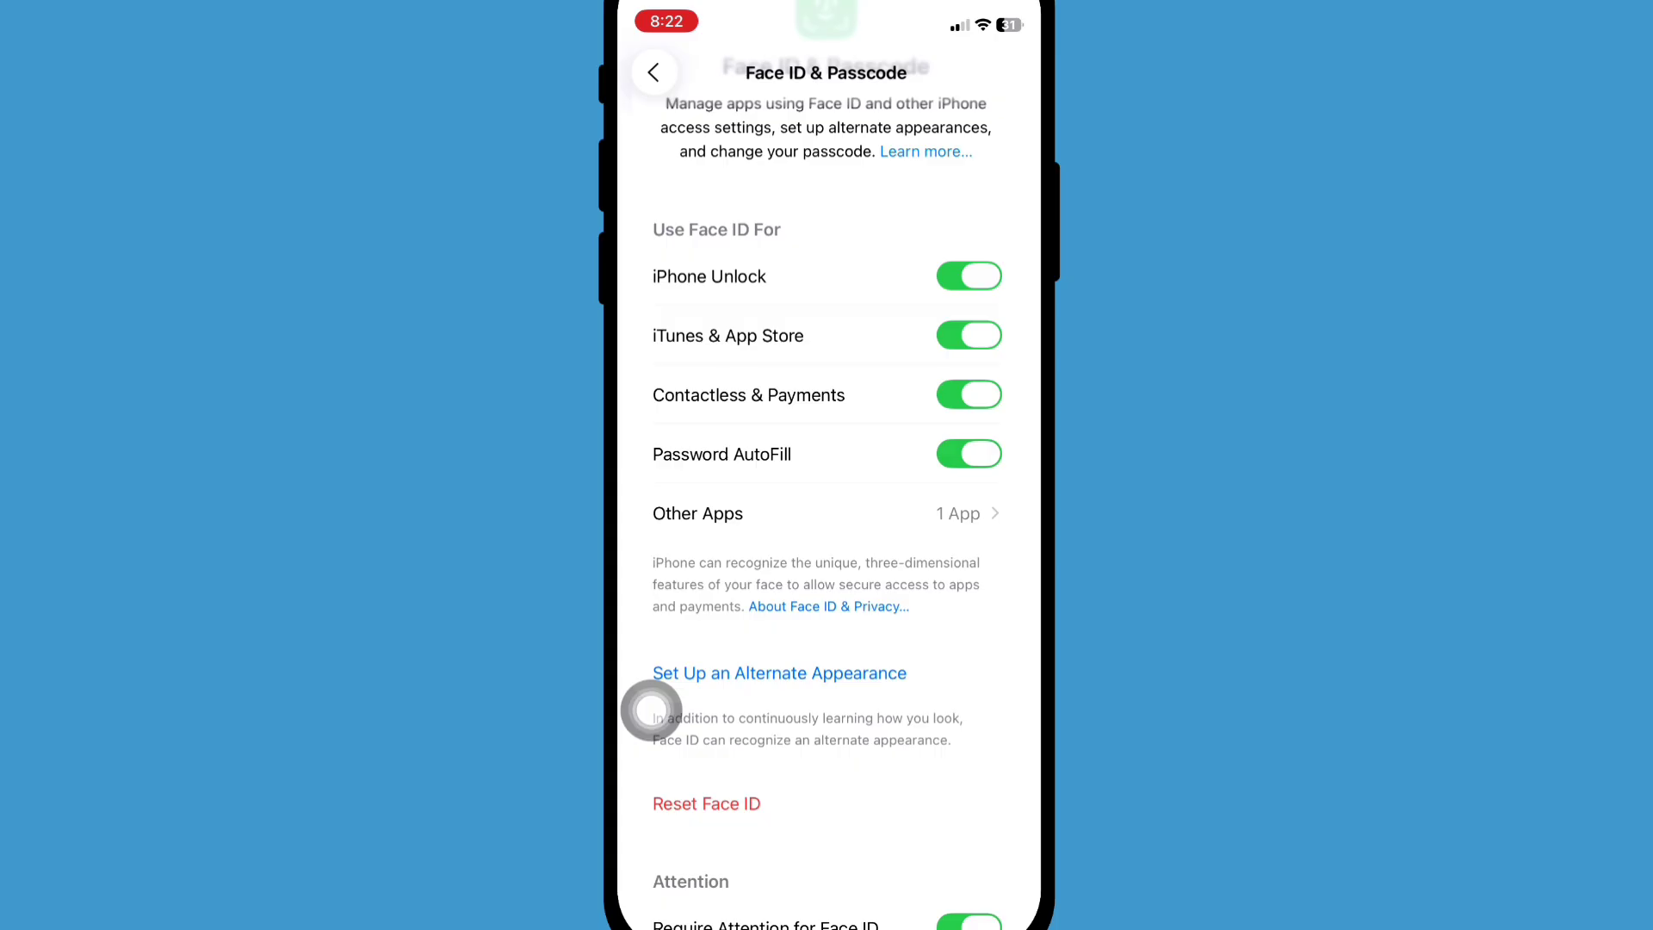
pyautogui.scroll(3)
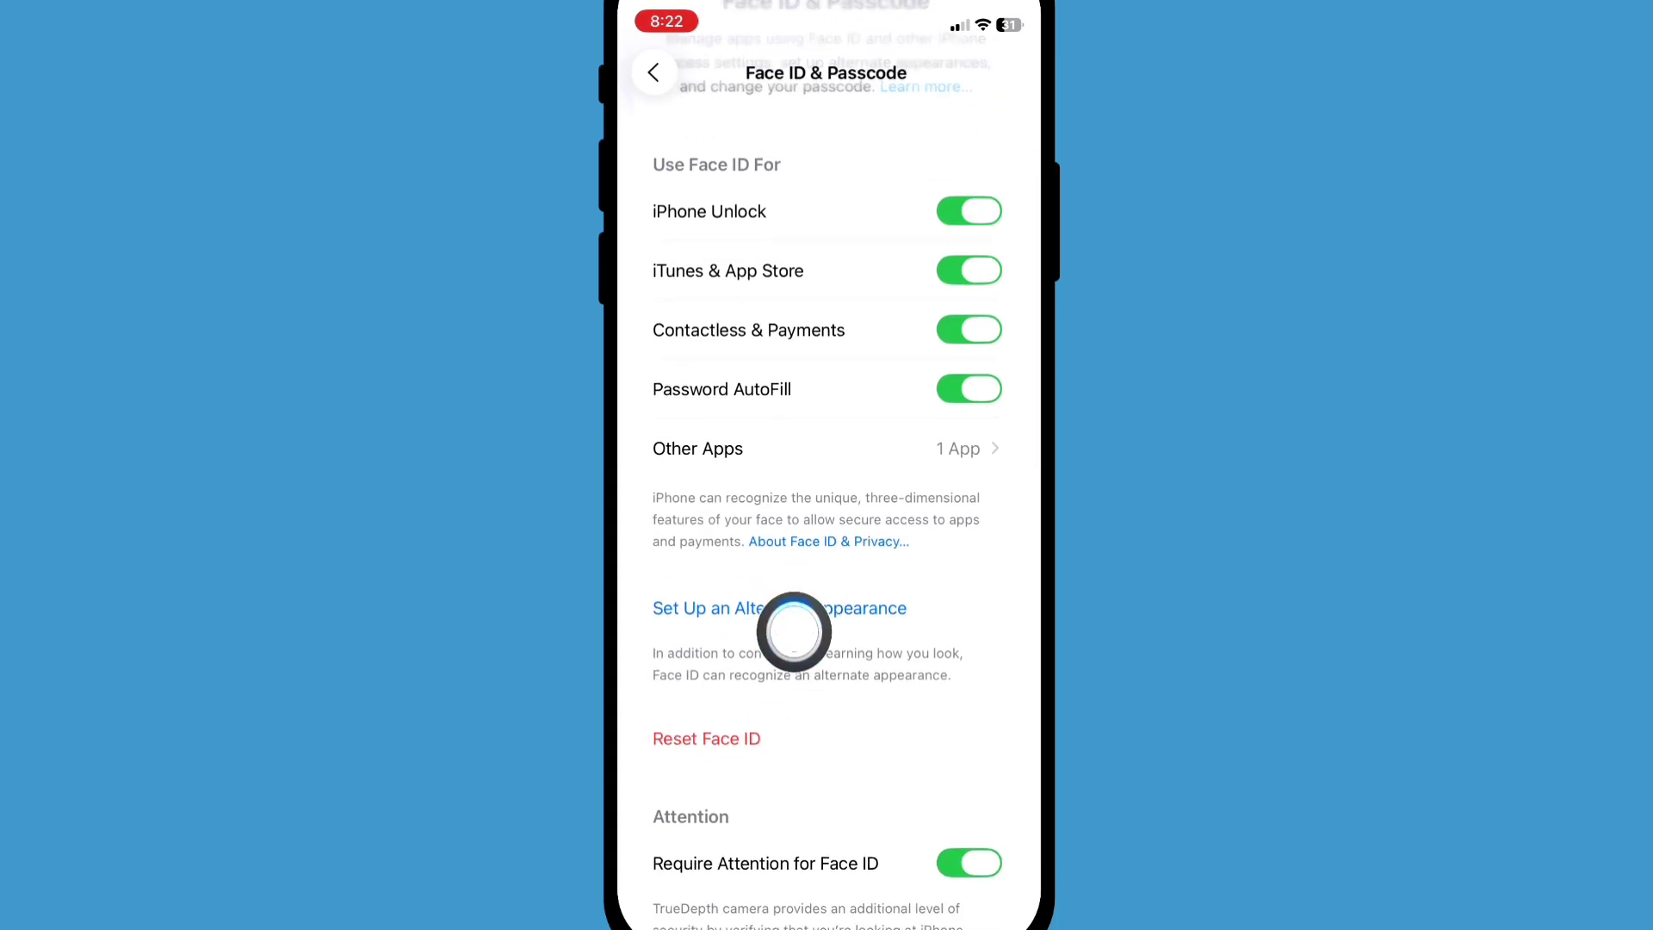
pyautogui.click(654, 71)
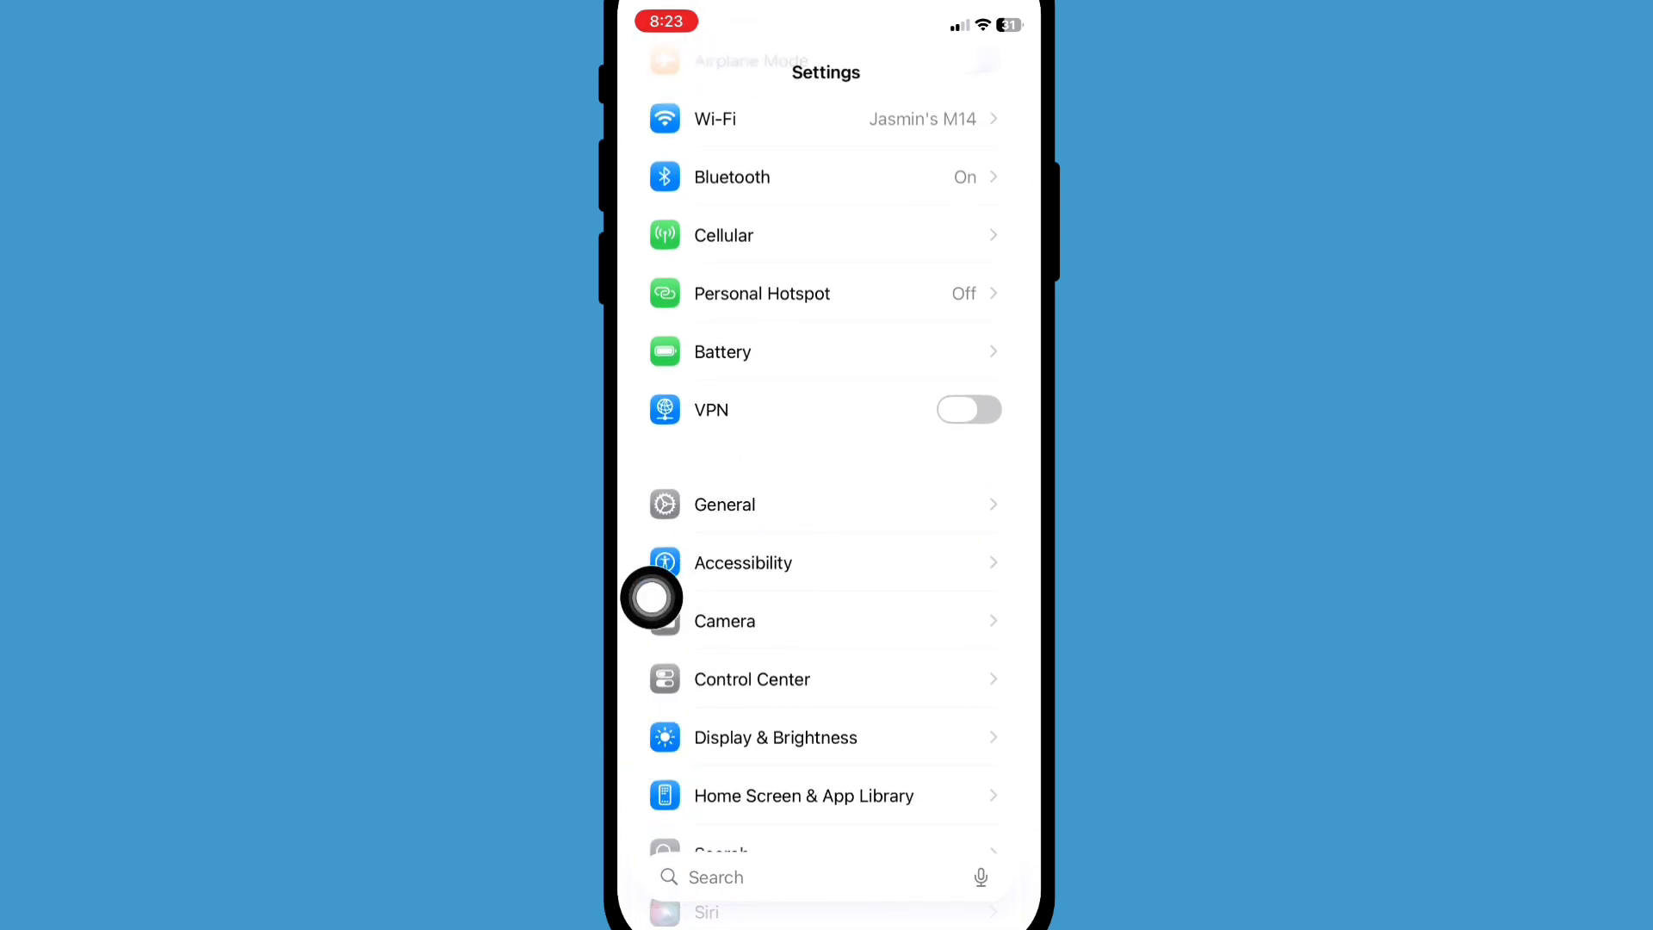
# - Start the iOS 26.0.1 update from General > Software Update, then return to General
pyautogui.click(724, 504)
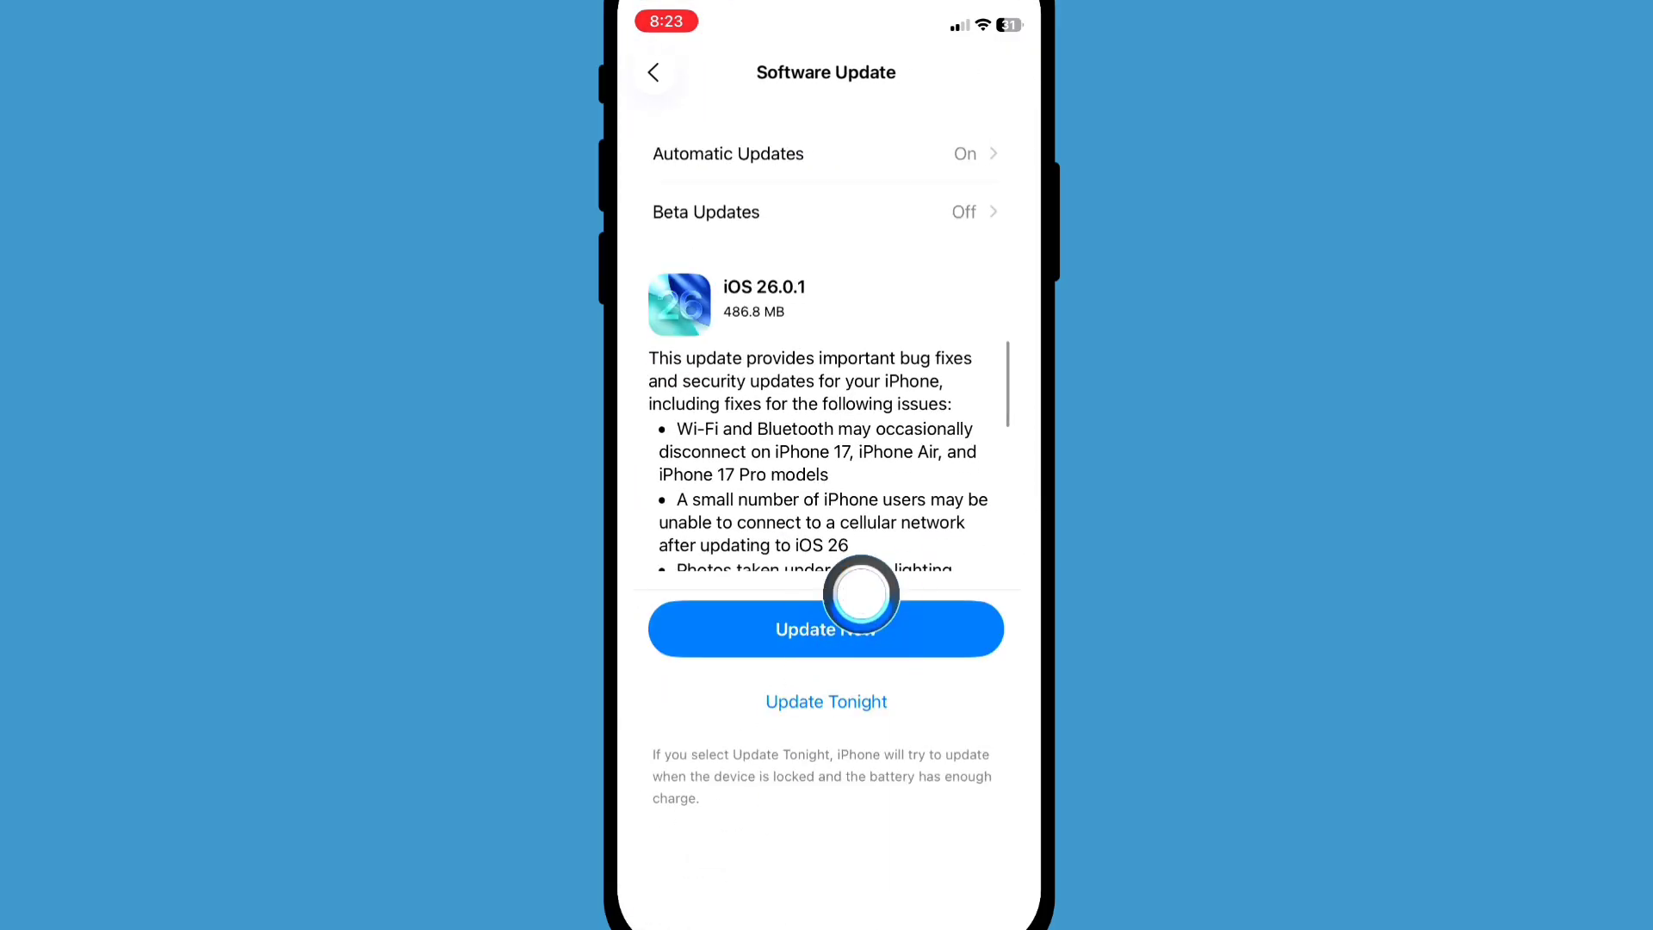
pyautogui.click(826, 630)
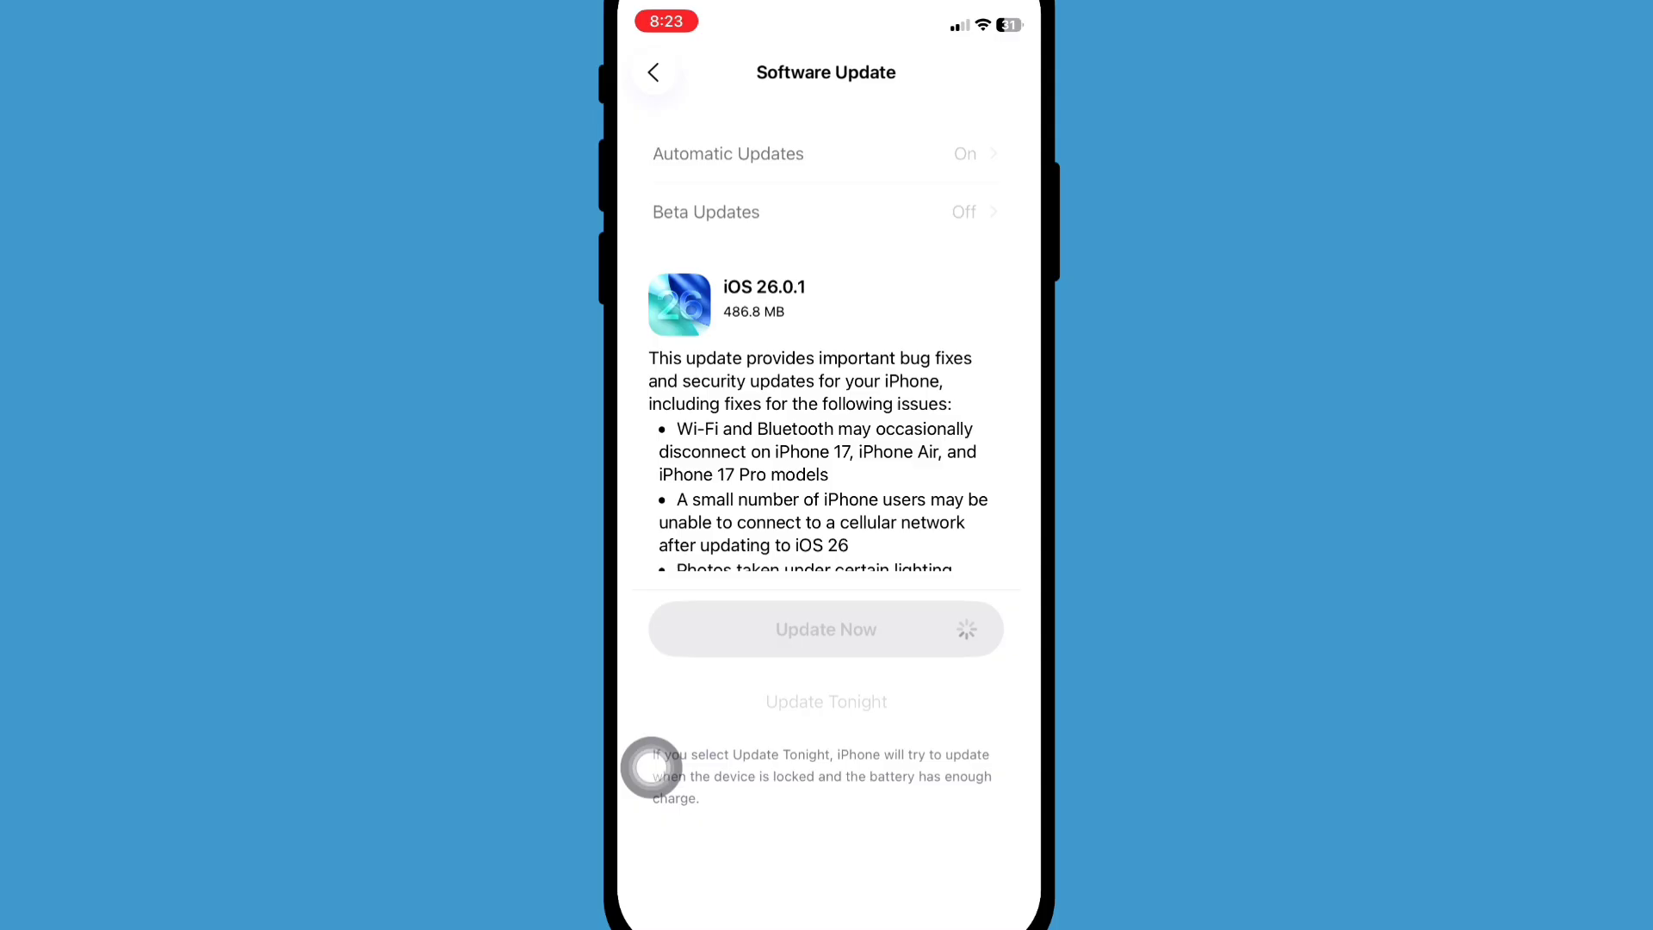
pyautogui.click(654, 72)
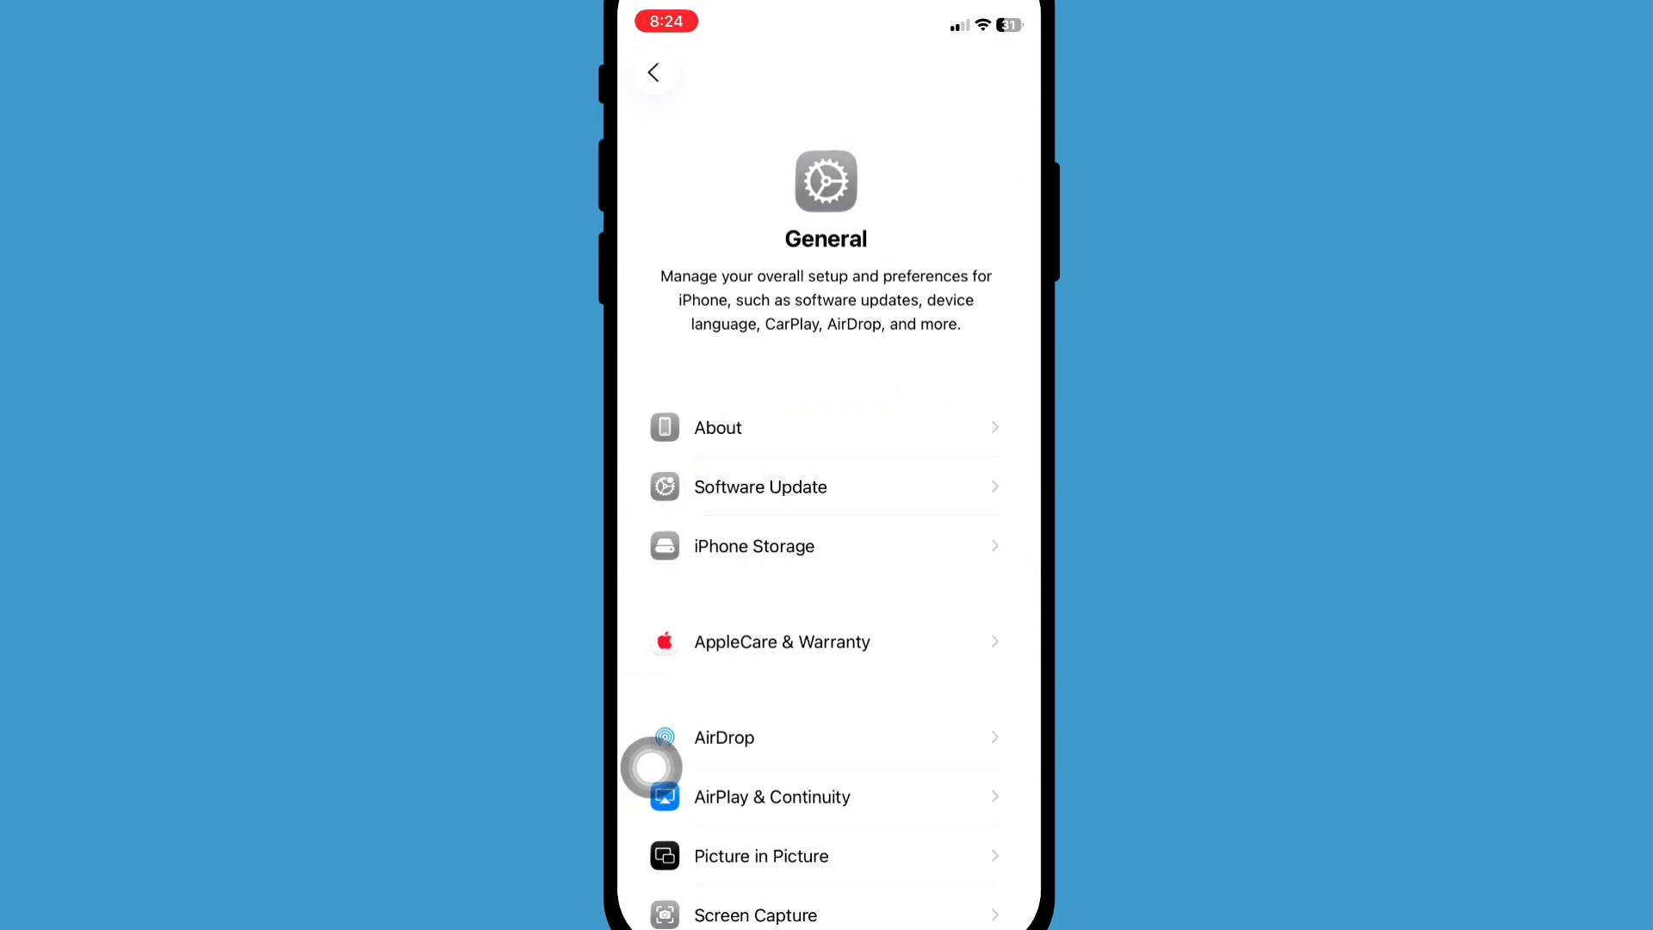
# - Open Transfer or Reset iPhone in General and show the Reset choices
pyautogui.scroll(-3)
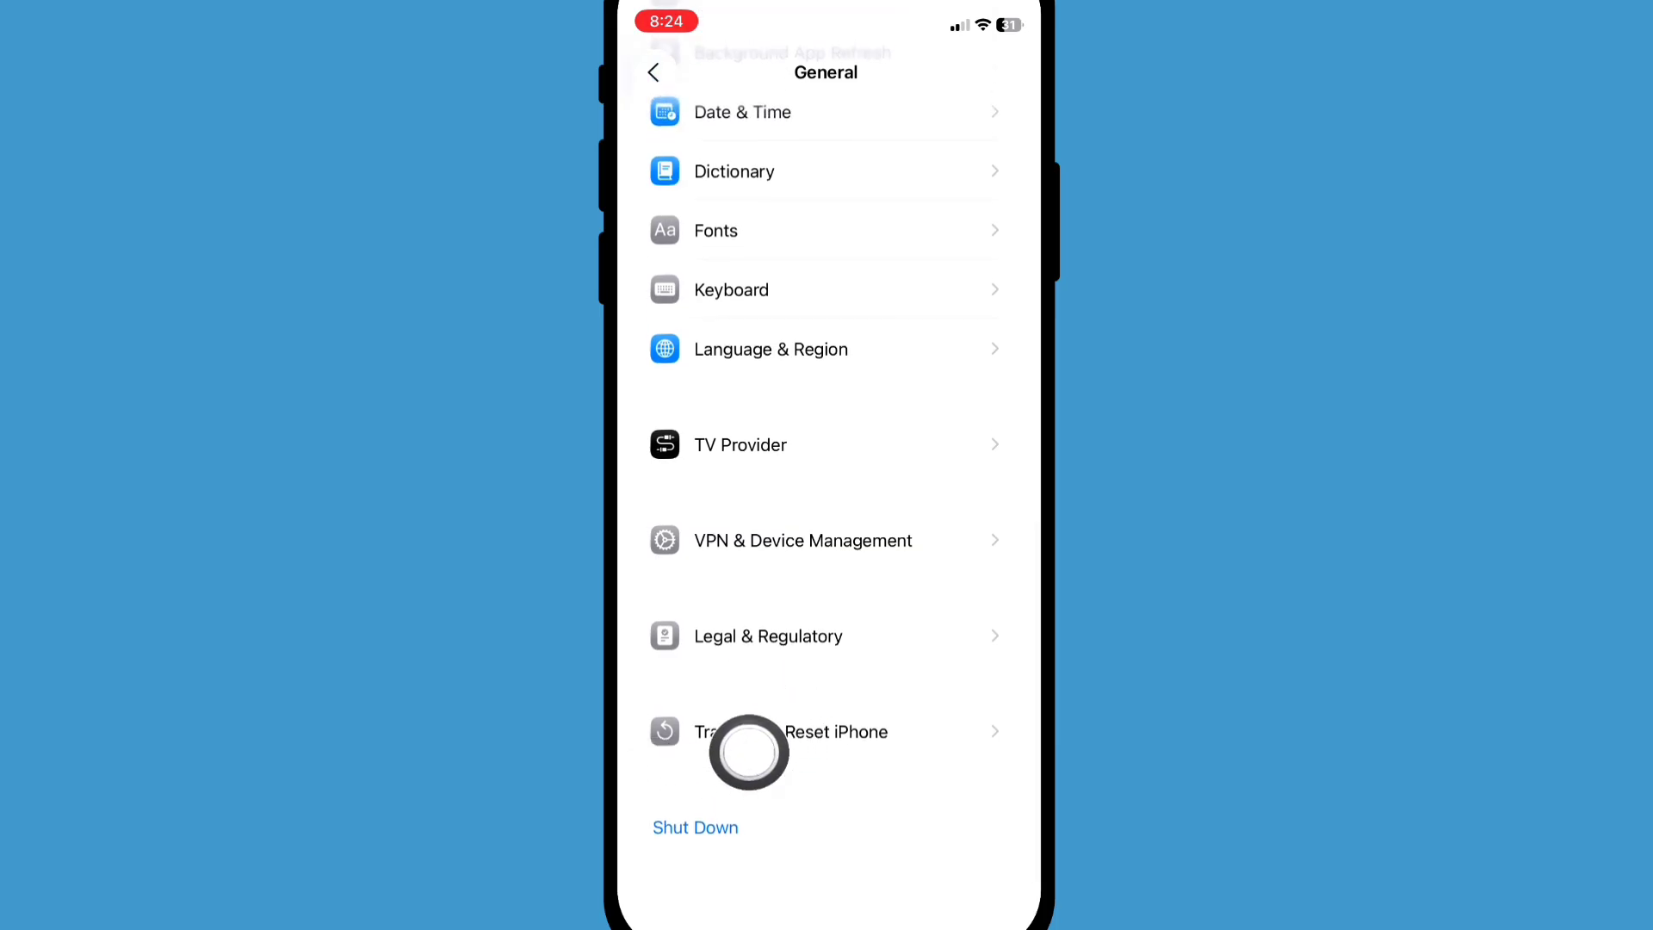
pyautogui.click(790, 732)
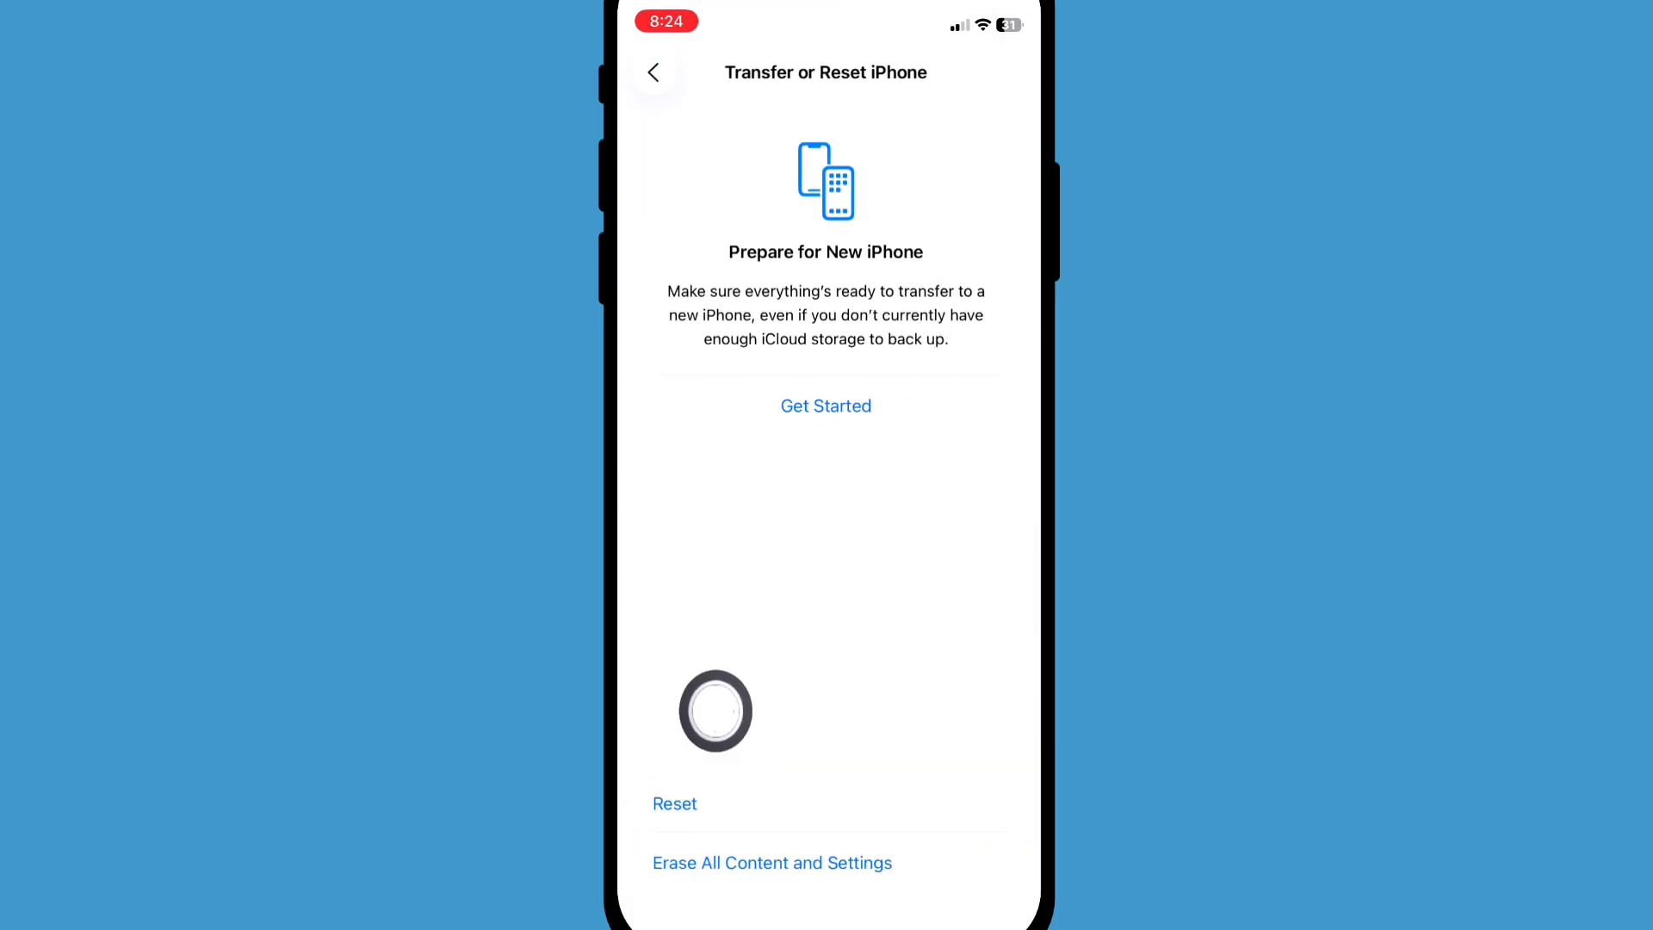
pyautogui.click(675, 803)
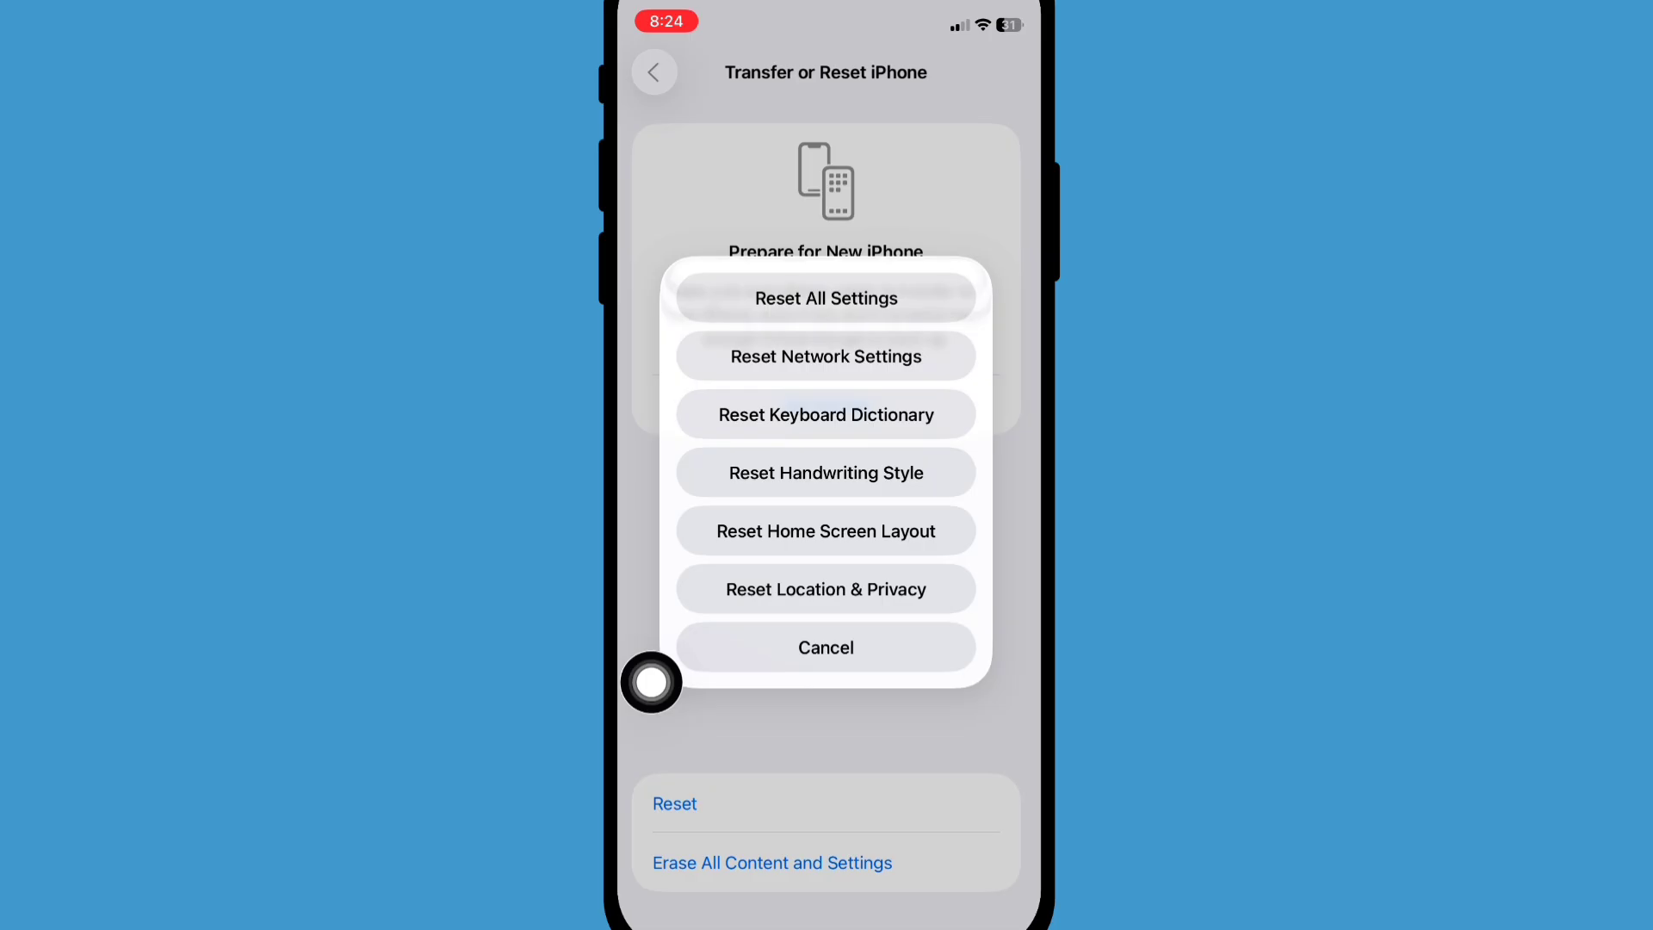
pyautogui.moveTo(872, 267)
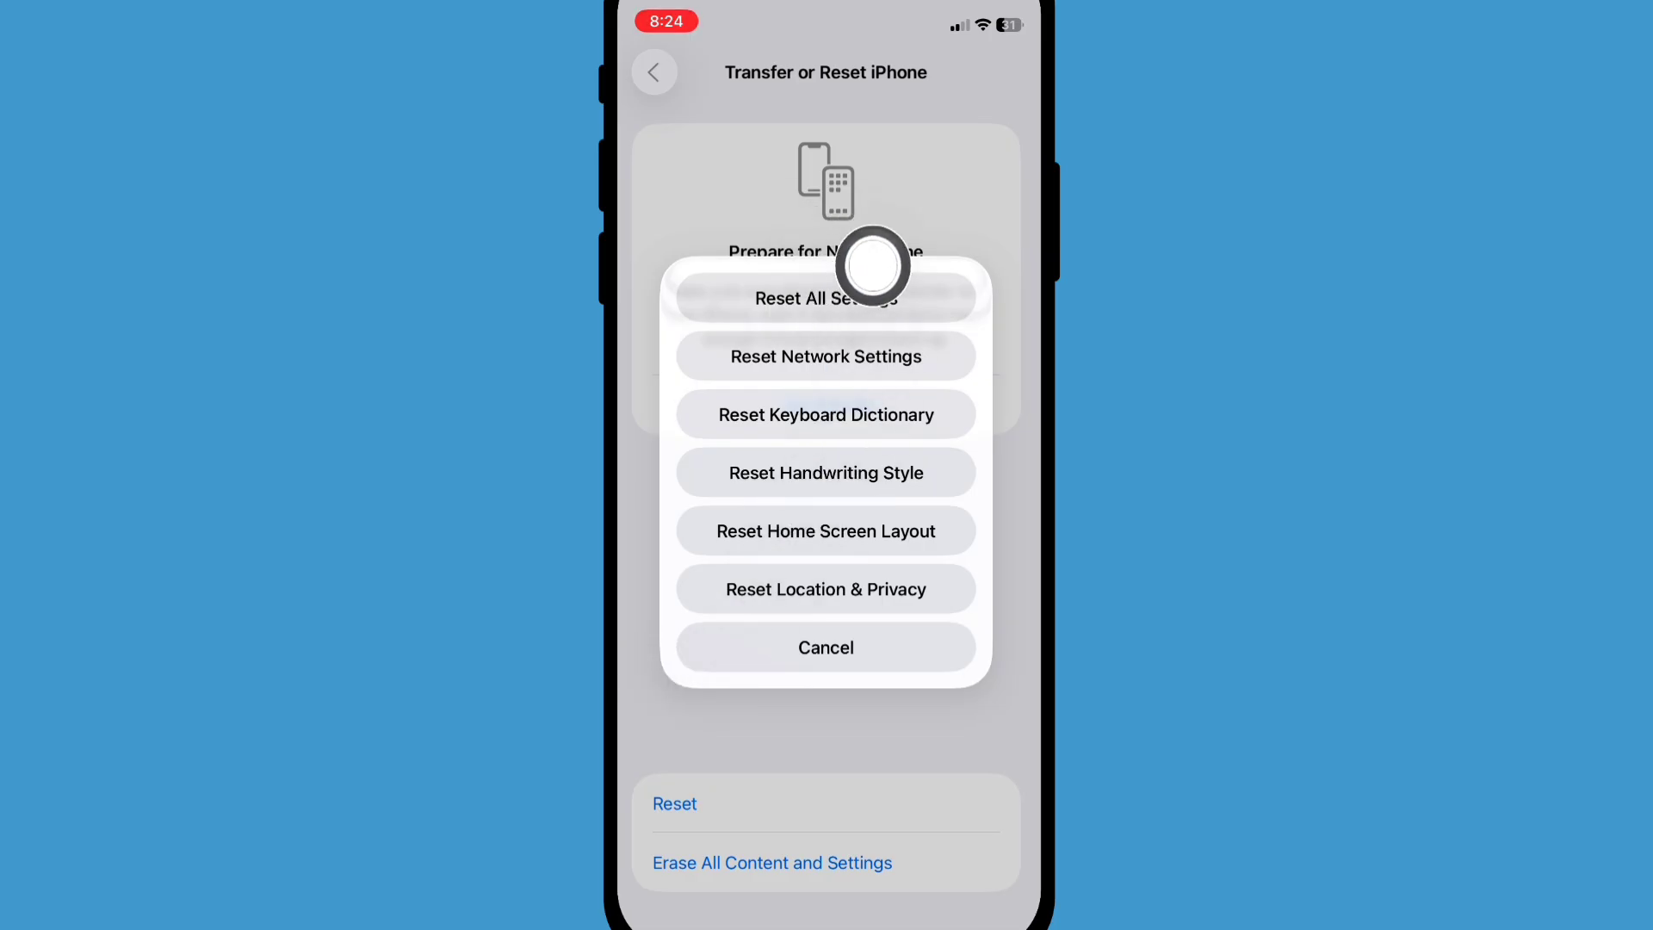
# - Choose Reset All Settings to bring up its confirmation prompt
pyautogui.click(826, 299)
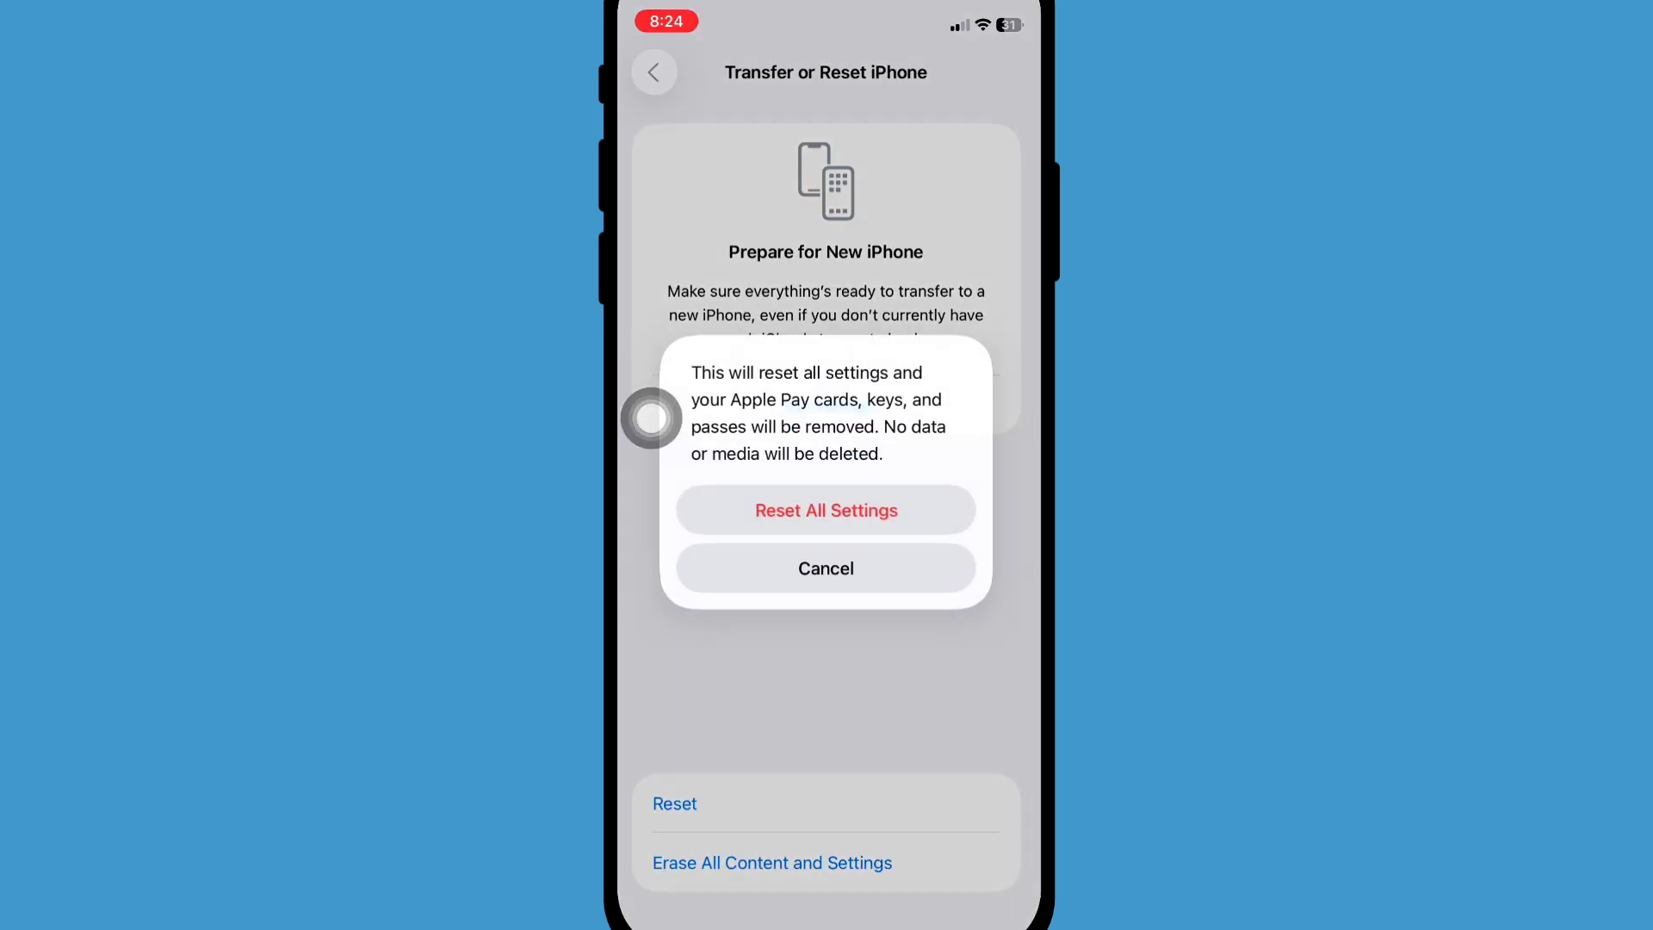
pyautogui.moveTo(656, 668)
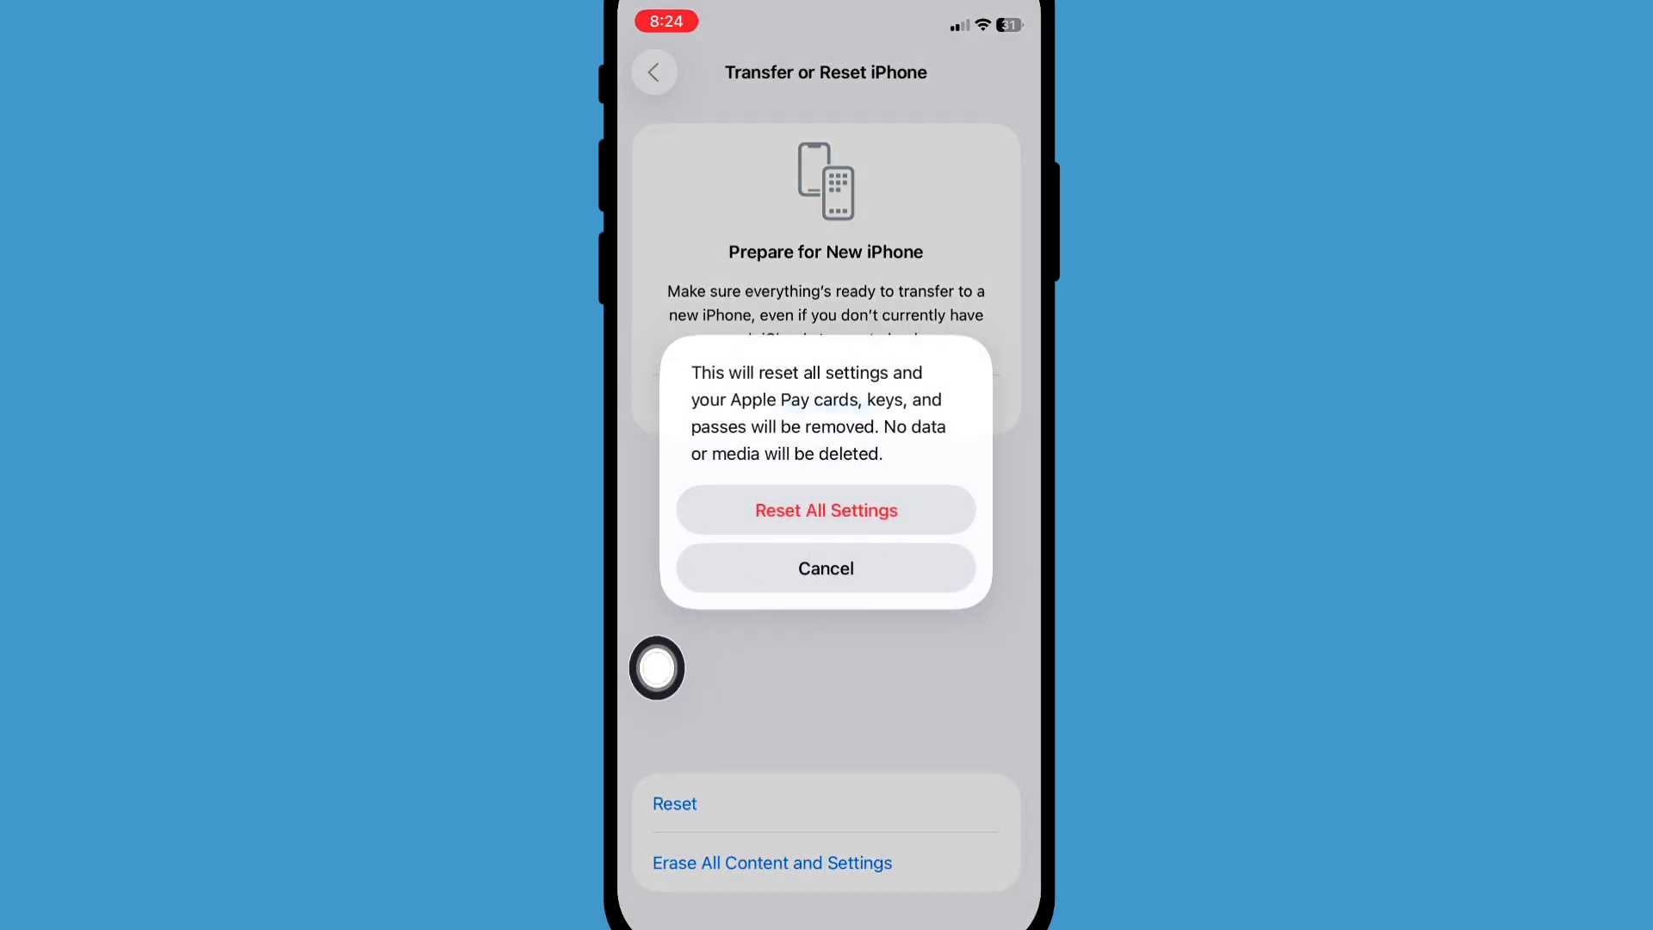